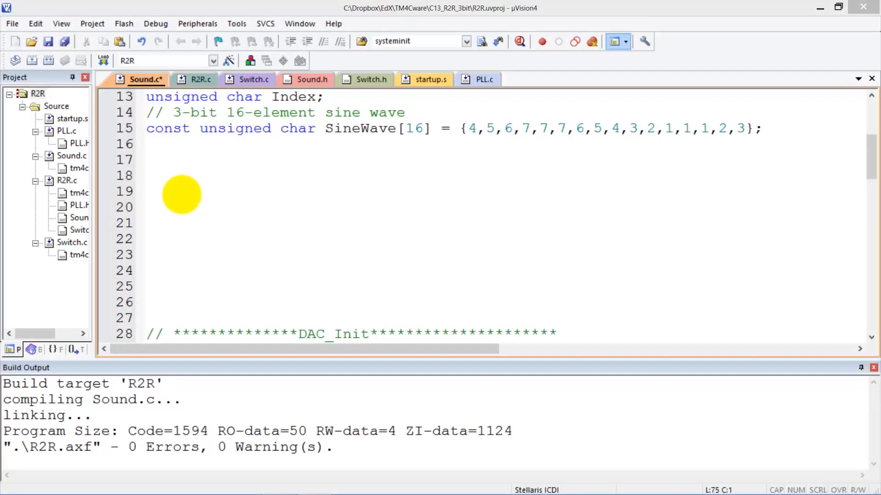
Step: Sketch the SineWave curve with DAC and Index axes and list the 16 table values for indices 0–15
drag(182, 194, 272, 193)
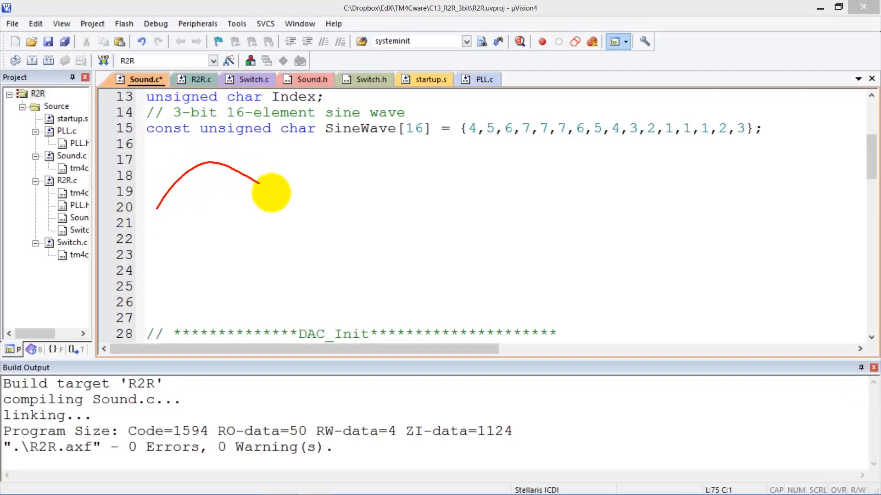
drag(259, 191, 450, 163)
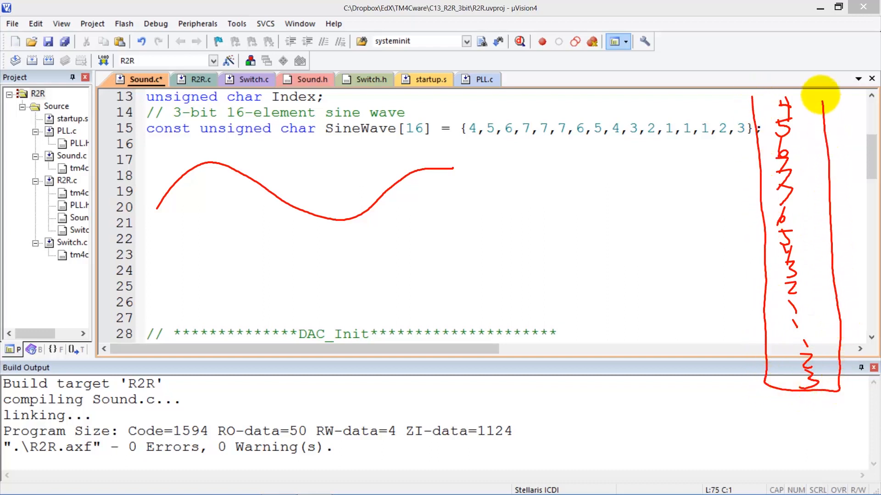
mouse_move(536, 171)
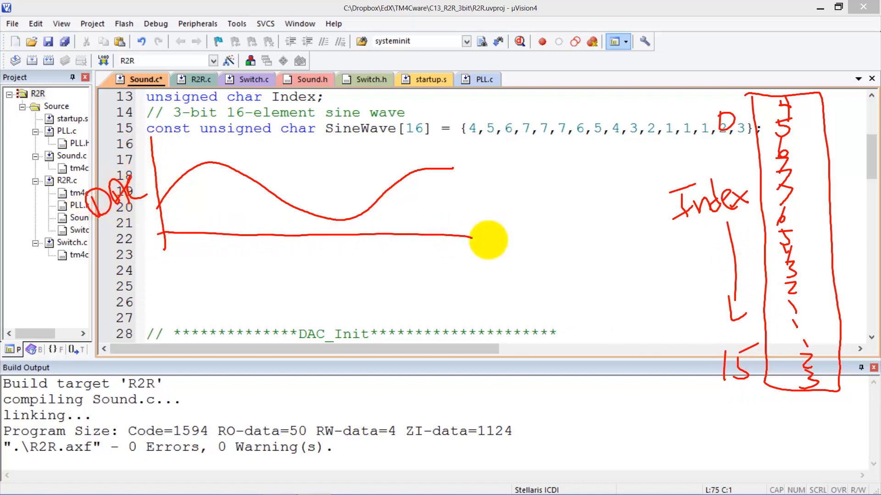
drag(472, 236, 550, 253)
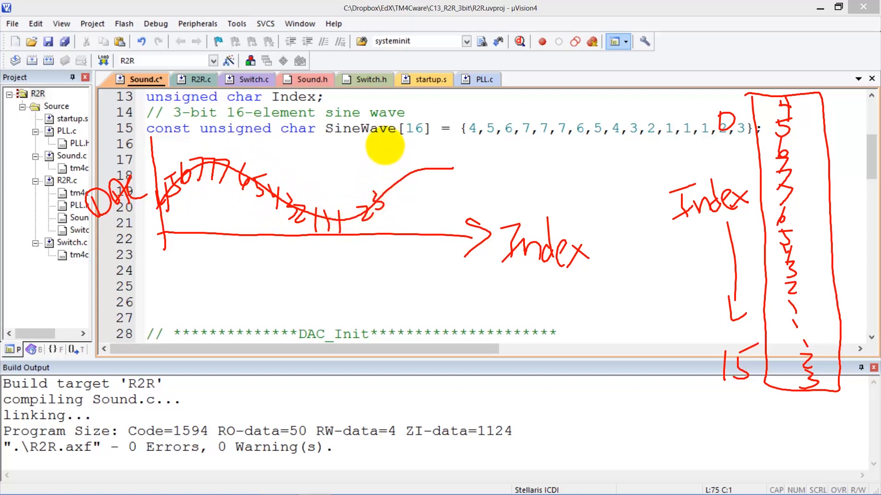
drag(384, 135, 384, 267)
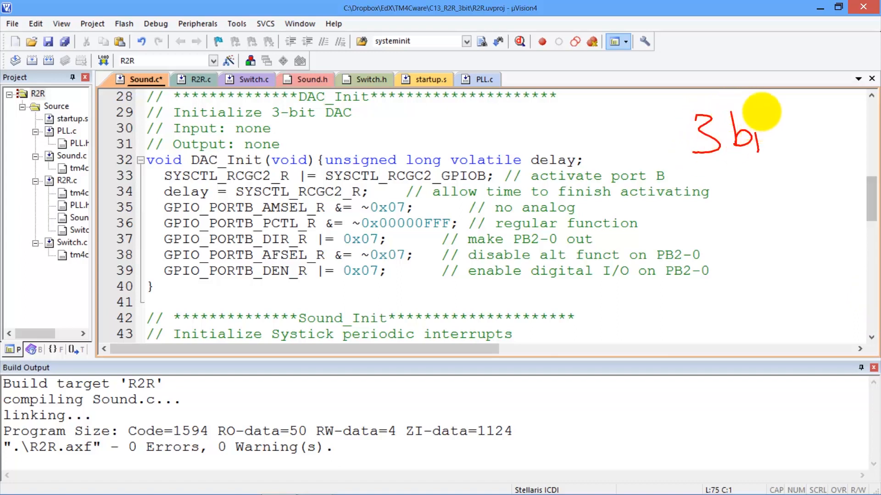
mouse_move(698, 171)
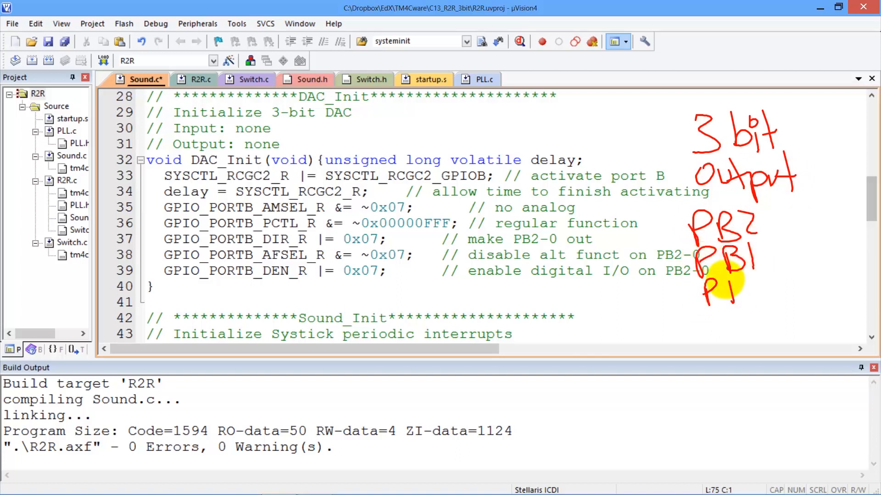
Step: Note DAC_Init's 3-bit output pins PB2, PB1, PB0, then clear the notes
drag(730, 292, 798, 235)
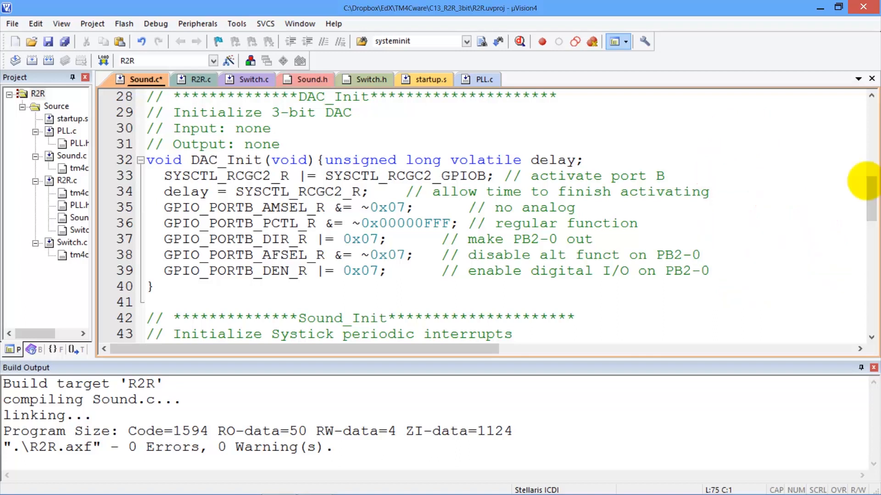
Step: Scroll past DAC_Init to the Sound_Init SysTick setup code
scroll(down, 3)
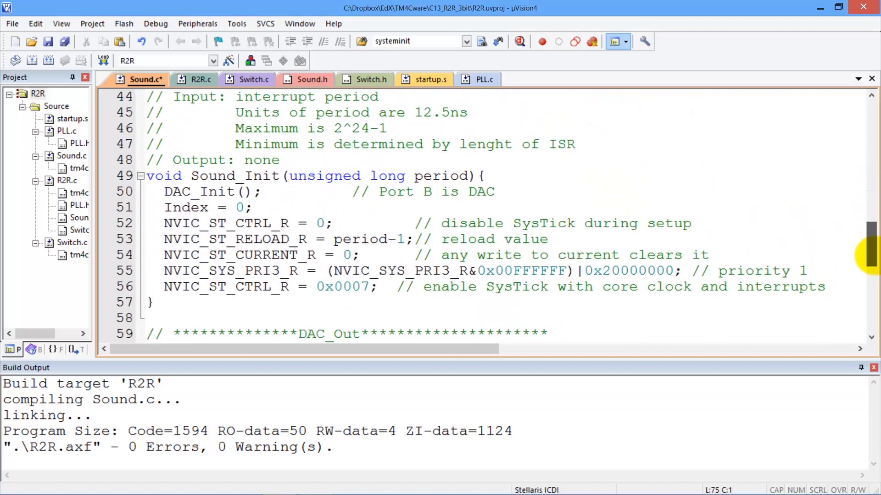
scroll(down, 3)
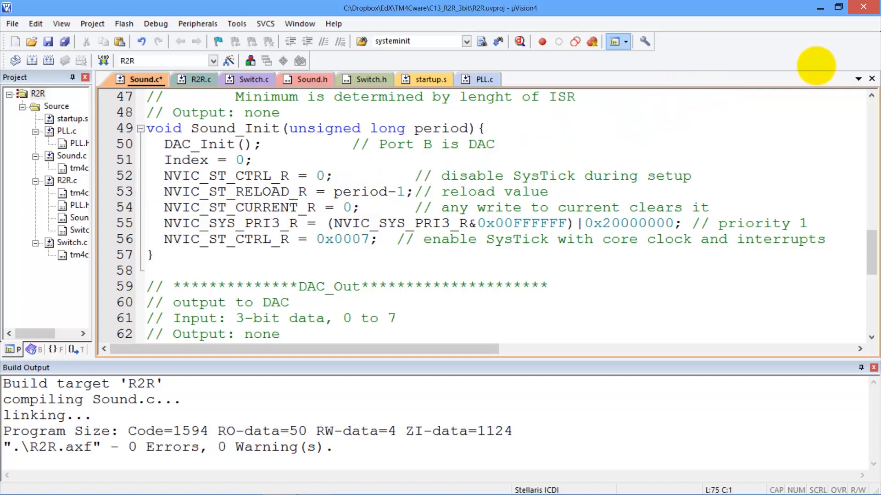
Step: Write the first sine values by SysTick_Handler and draw the DAC axis of the output staircase
scroll(down, 3)
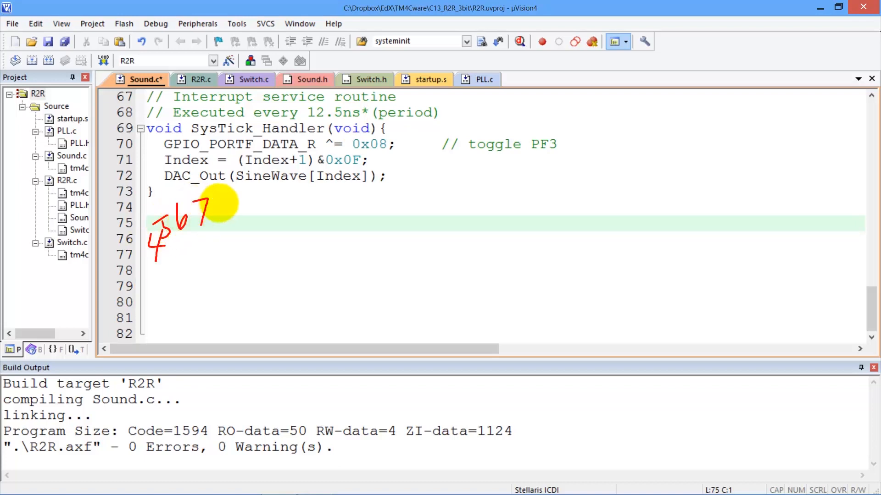
drag(213, 202, 262, 259)
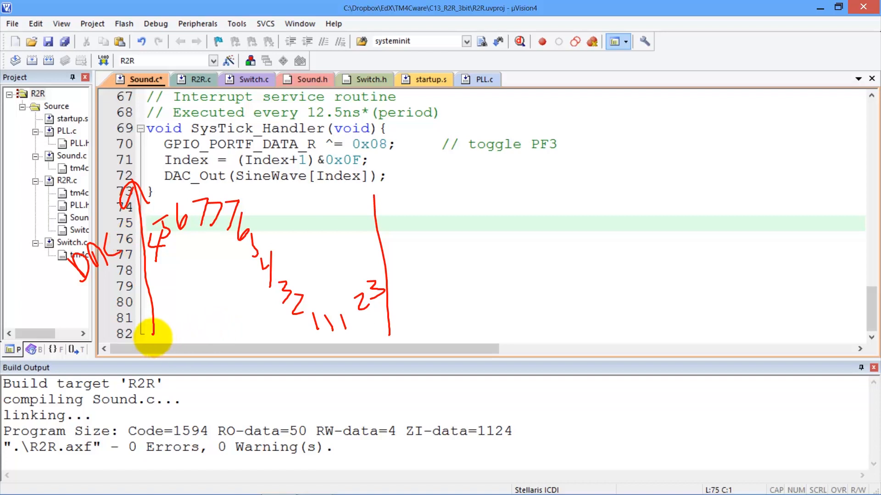
drag(146, 334, 446, 340)
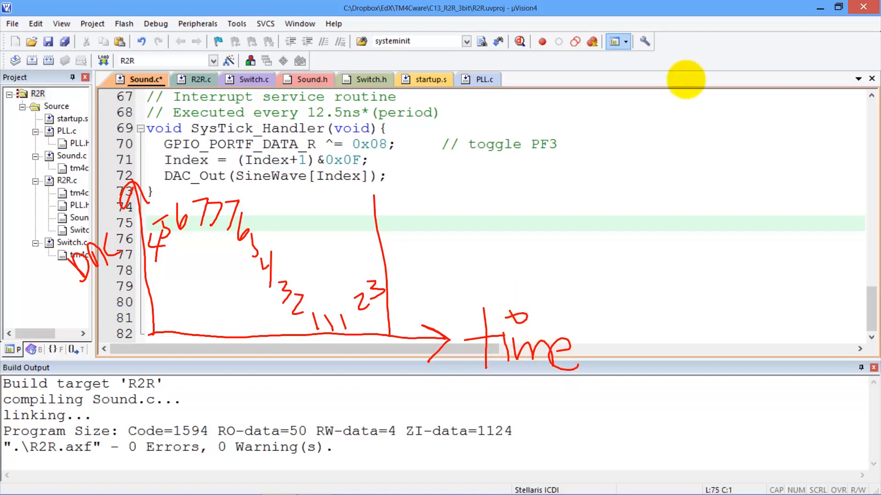
mouse_move(675, 116)
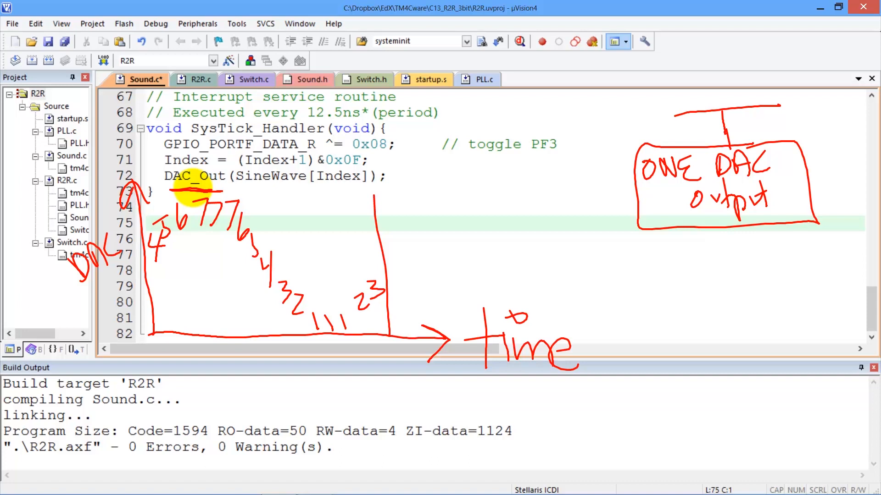
mouse_move(202, 231)
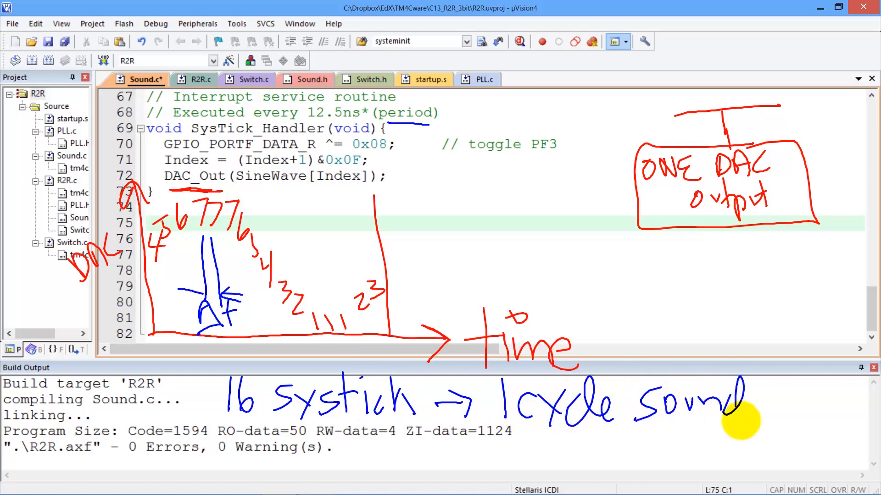
mouse_move(757, 416)
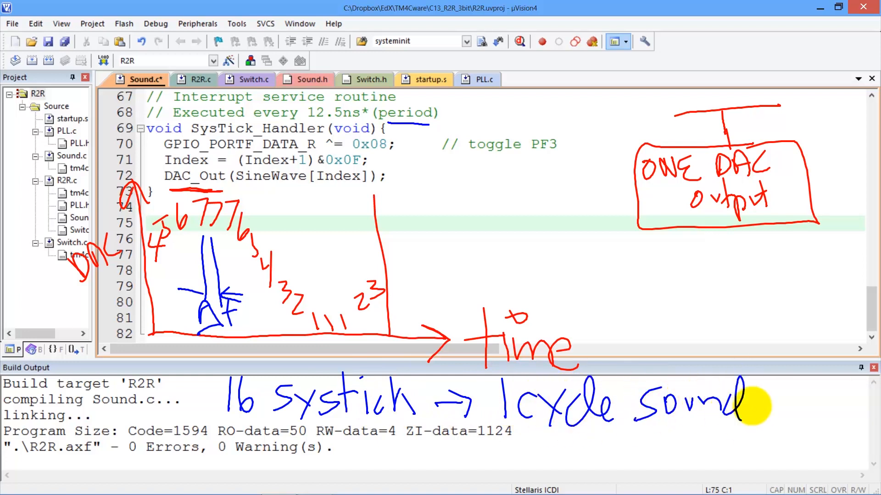
mouse_move(730, 231)
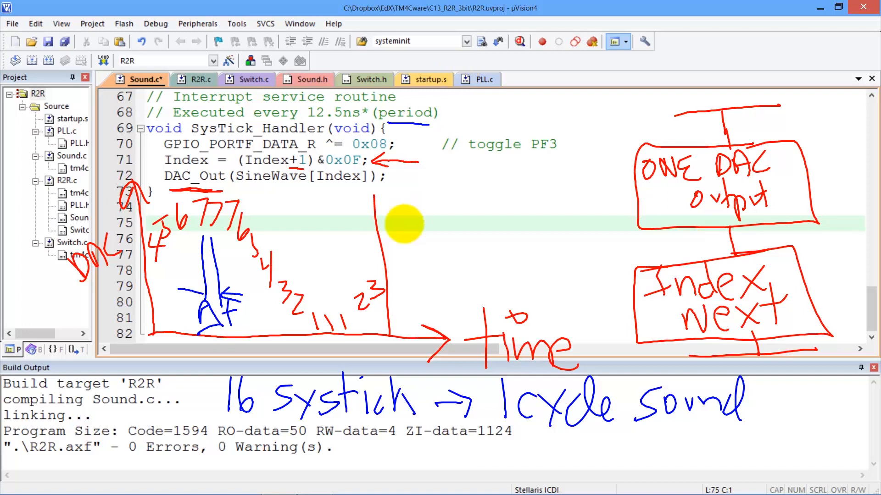
mouse_move(396, 180)
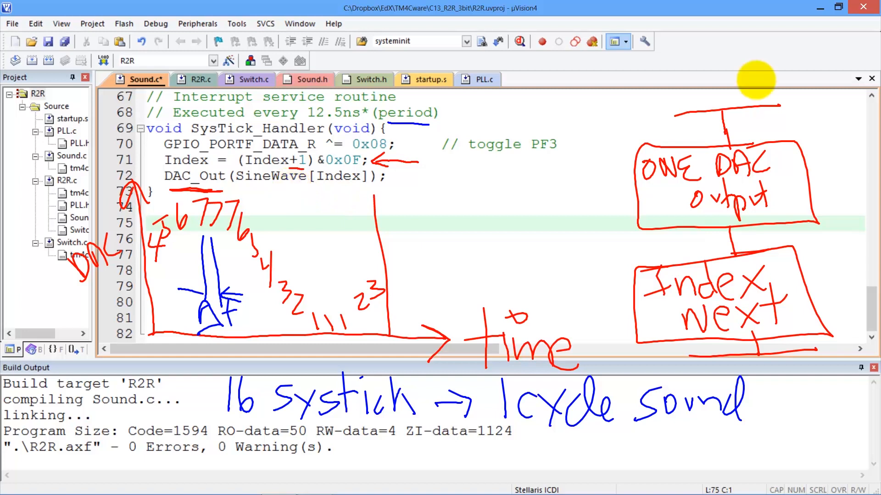
mouse_move(798, 166)
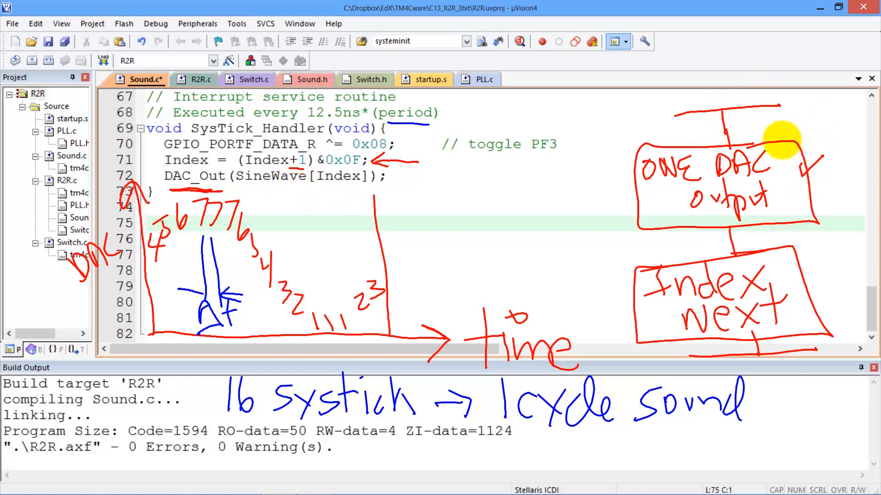
mouse_move(447, 99)
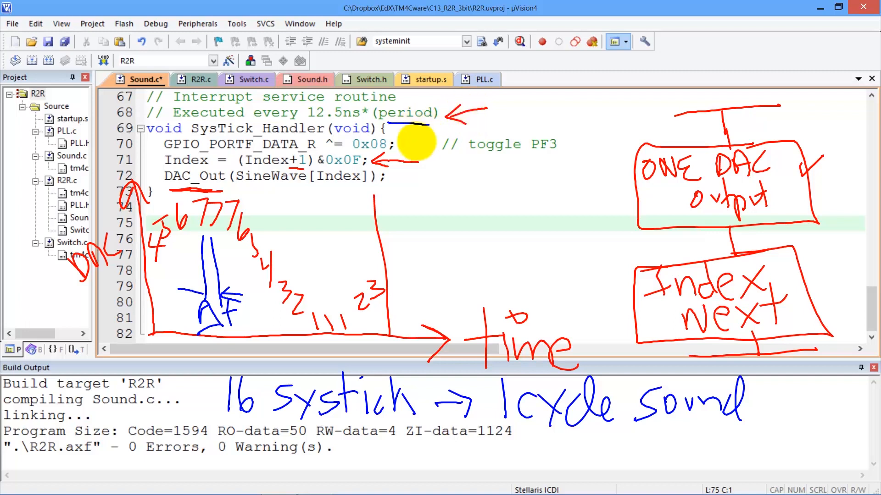
mouse_move(481, 102)
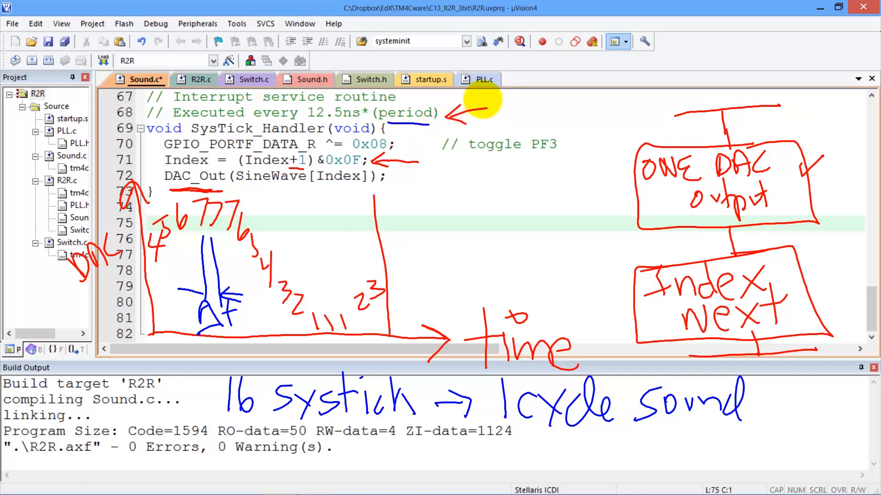
mouse_move(567, 158)
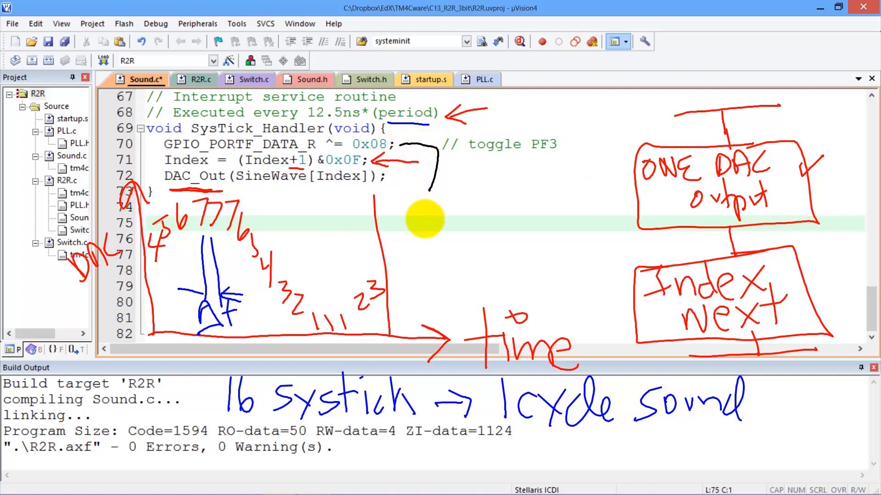
mouse_move(414, 208)
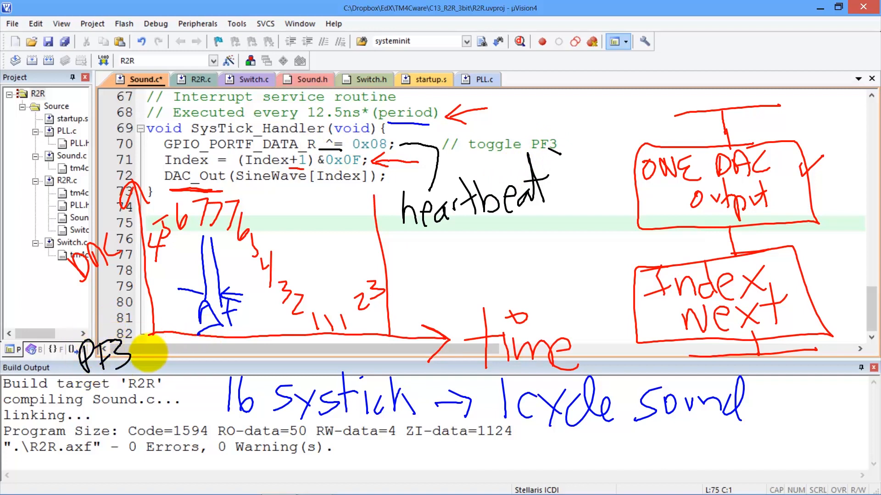
Step: Label the PF3 toggle as heartbeat with square wave and scope, then view main in R2R.c
drag(149, 349, 208, 348)
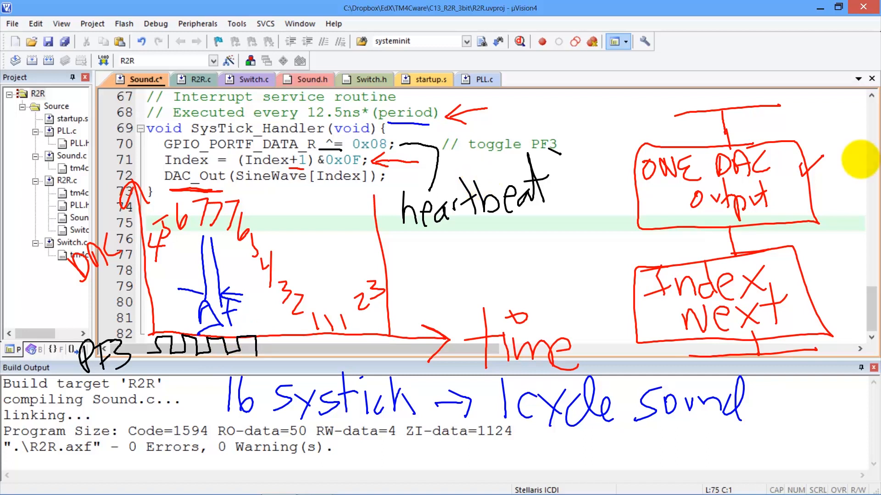
mouse_move(412, 250)
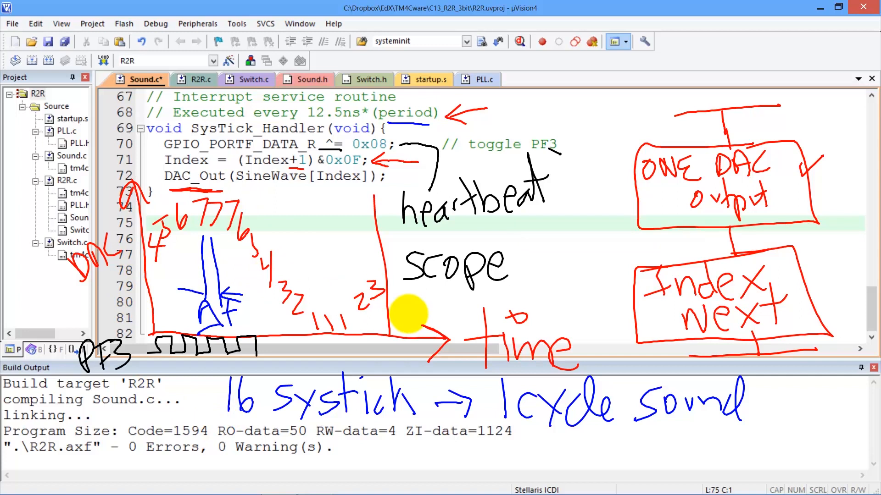
click(197, 79)
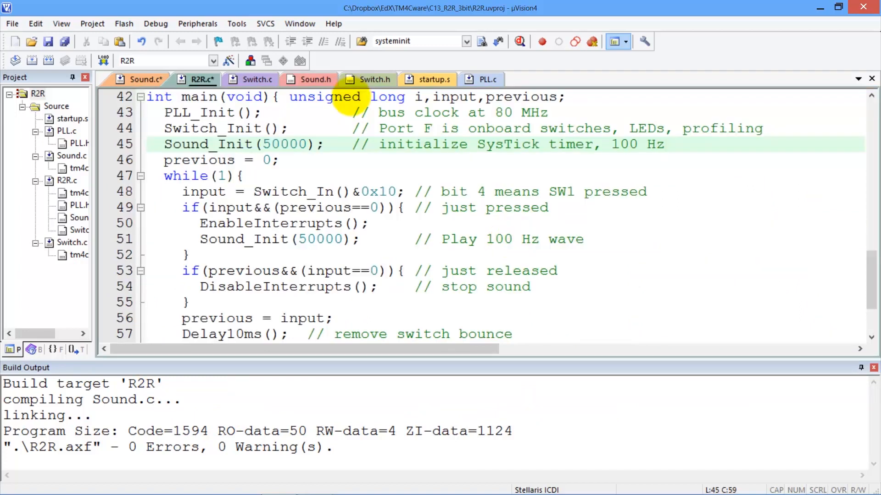